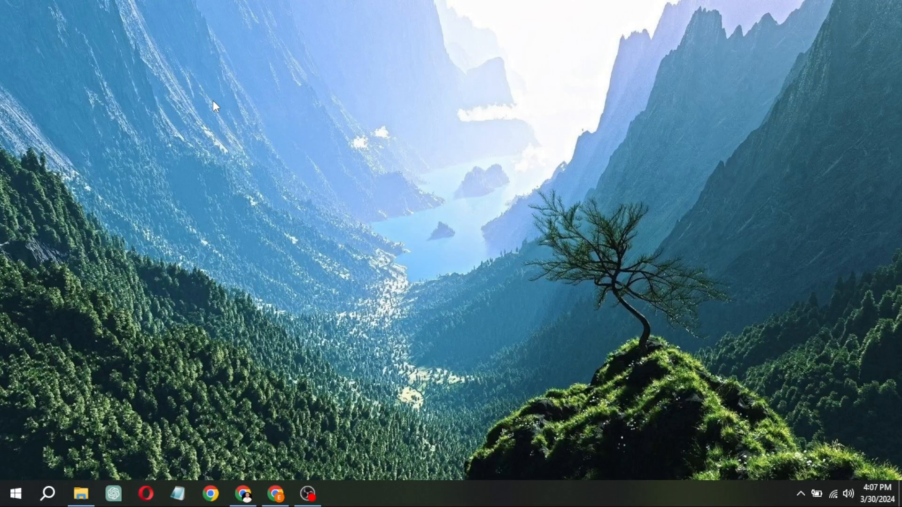
- Create a folder named 'MS Office Setup' on Local Disk (C:) and go into it
{"action": "left_click", "coordinate": [81, 493]}
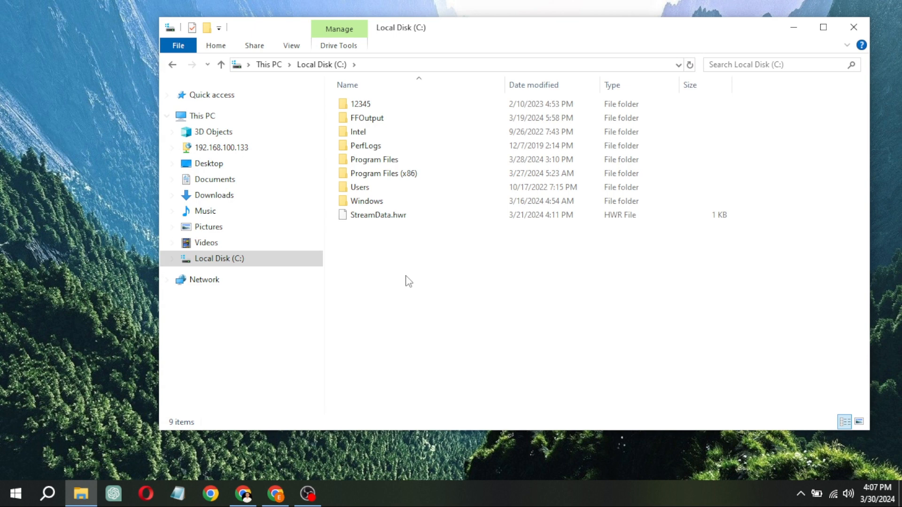
{"action": "type", "text": "M"}
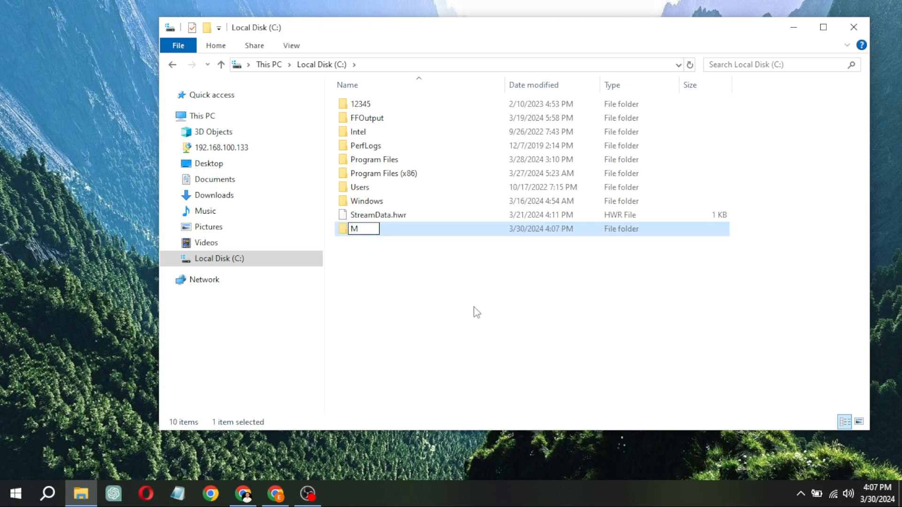
{"action": "type", "text": "S Office Setup"}
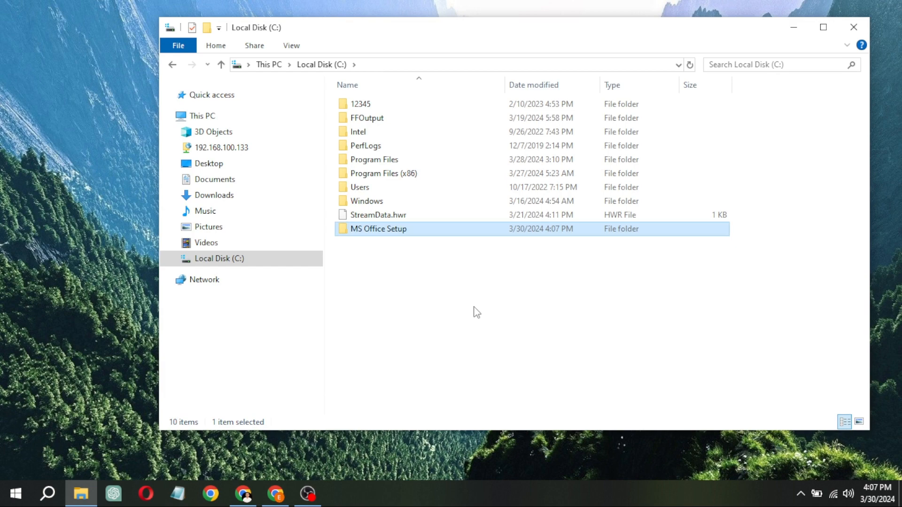
{"action": "double_click", "coordinate": [378, 228]}
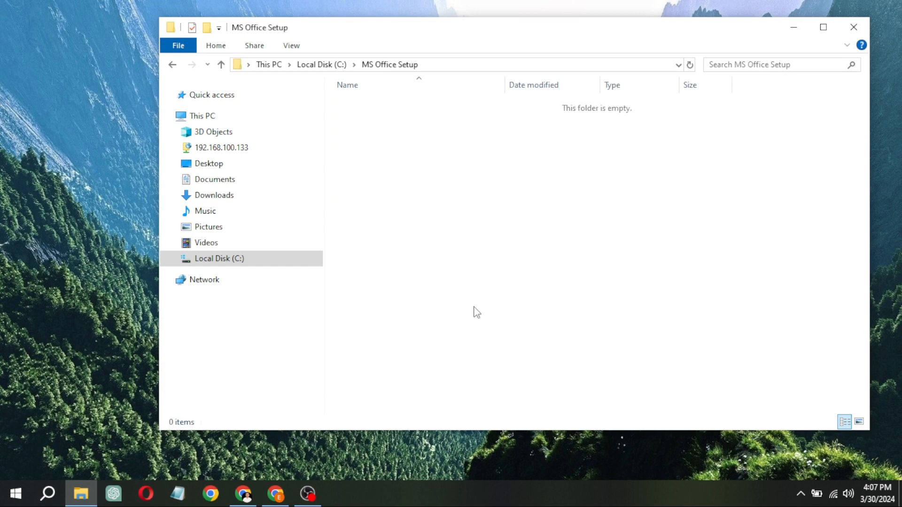
- Start a Chrome search for the Office Customization Tool
{"action": "left_click", "coordinate": [208, 495]}
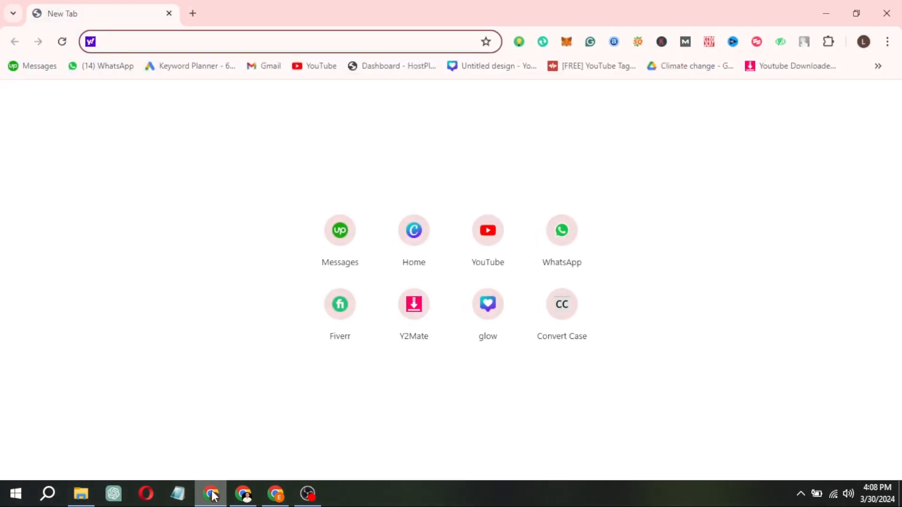
{"action": "type", "text": "office.com/deploymentsettings"}
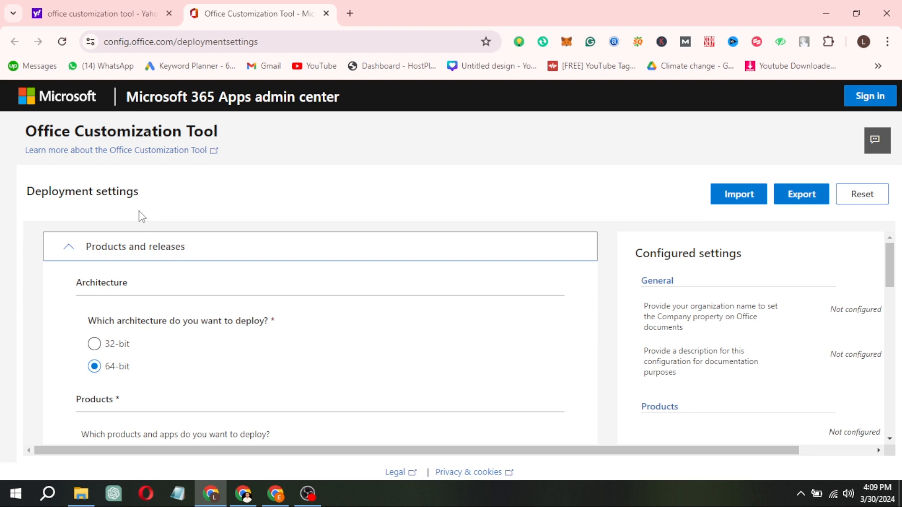
- Choose Office LTSC Professional Plus 2021 - Volume License as the 64-bit Office suite
{"action": "scroll", "scroll_direction": "down", "scroll_amount": 3}
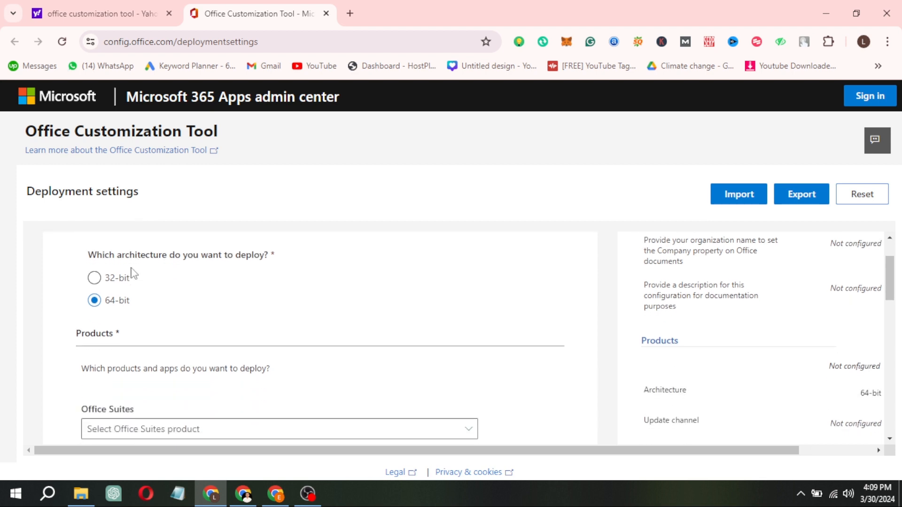
{"action": "scroll", "scroll_direction": "down", "scroll_amount": 3}
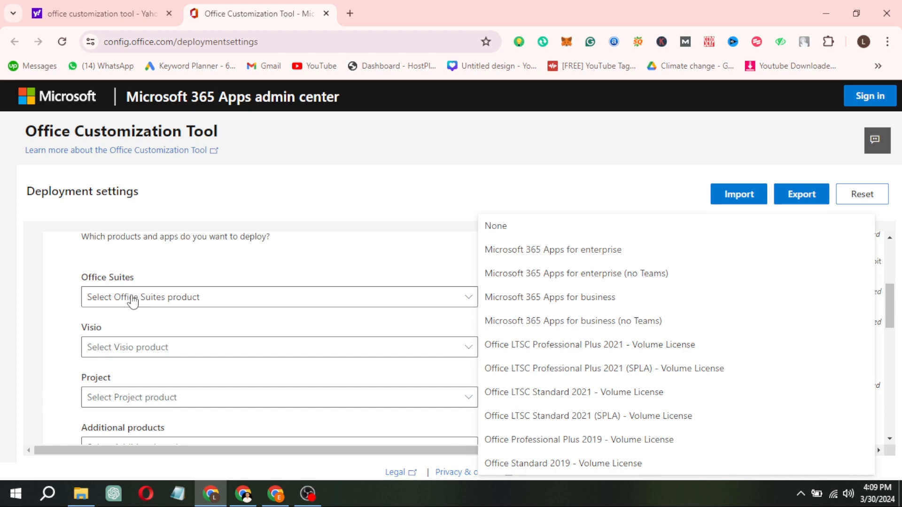
{"action": "mouse_move", "coordinate": [512, 333]}
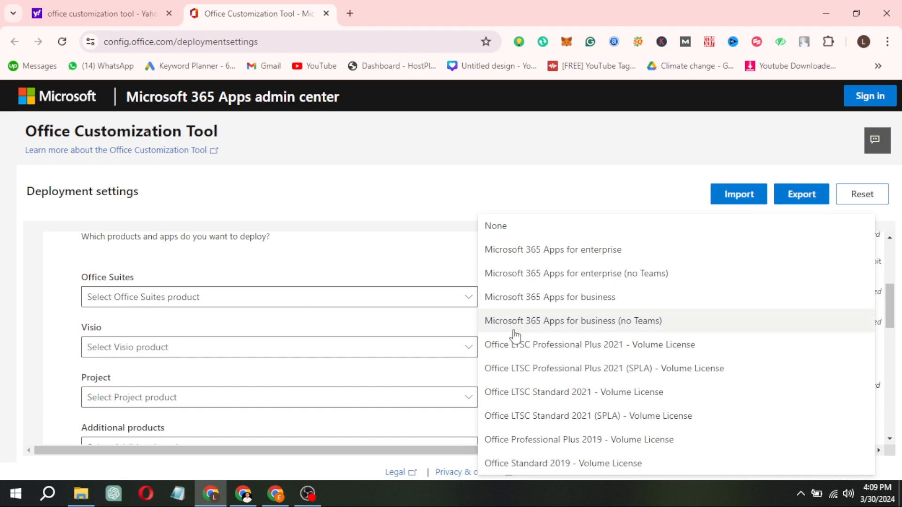
{"action": "mouse_move", "coordinate": [515, 343]}
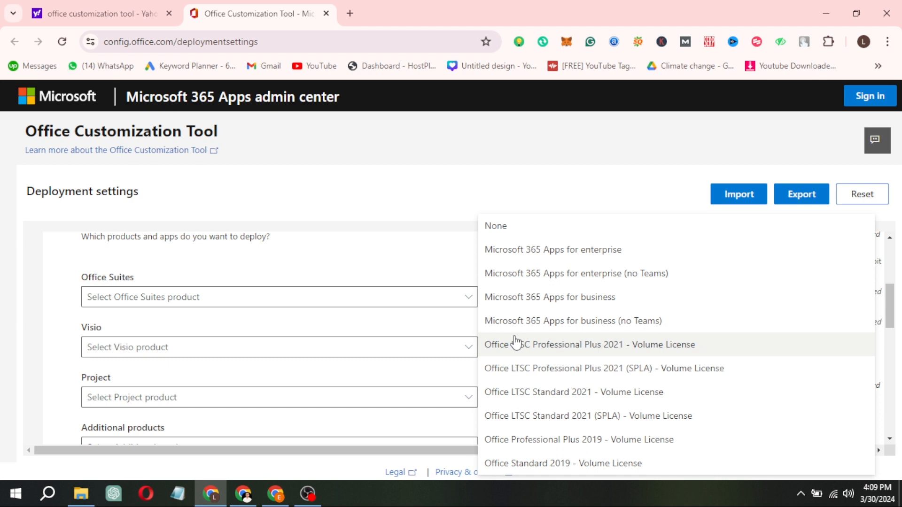
{"action": "left_click", "coordinate": [589, 345]}
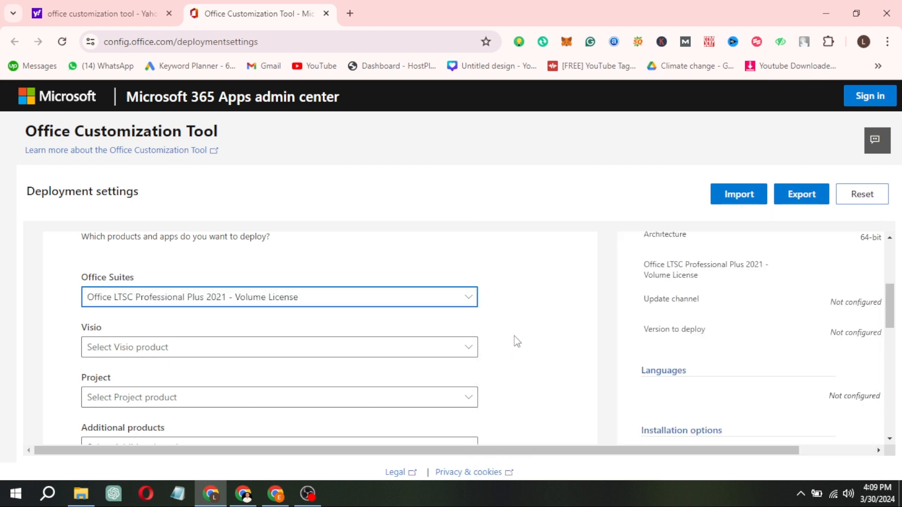
{"action": "scroll", "scroll_direction": "down", "scroll_amount": 3}
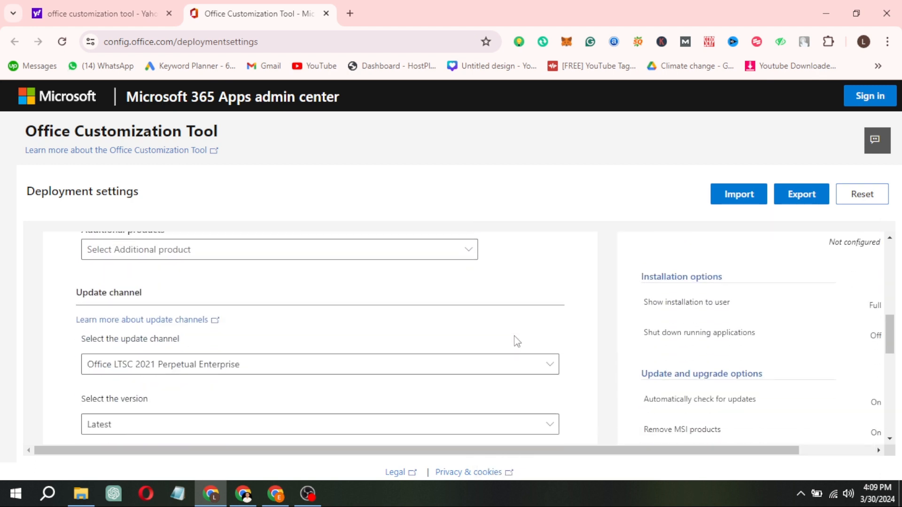
{"action": "scroll", "scroll_direction": "down", "scroll_amount": 3}
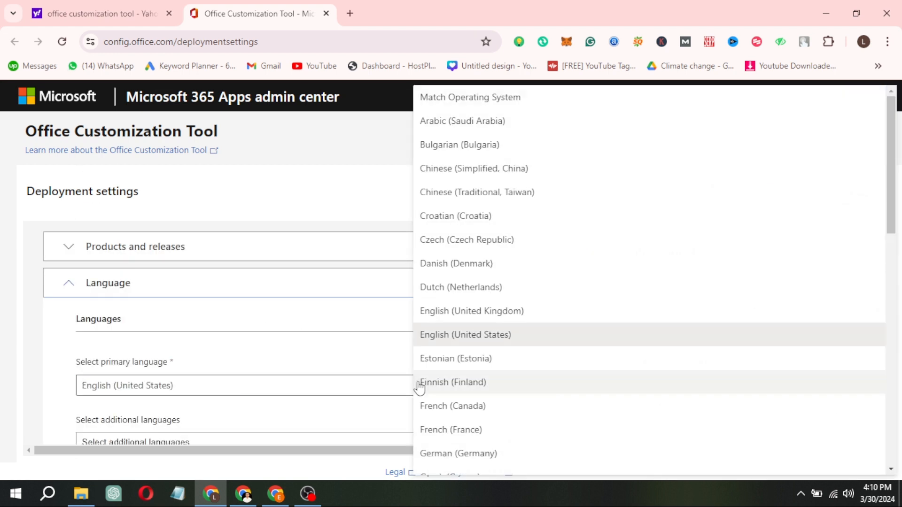
- Set primary language to Match Operating System and export the configuration as Configuration.xml
{"action": "left_click", "coordinate": [470, 97]}
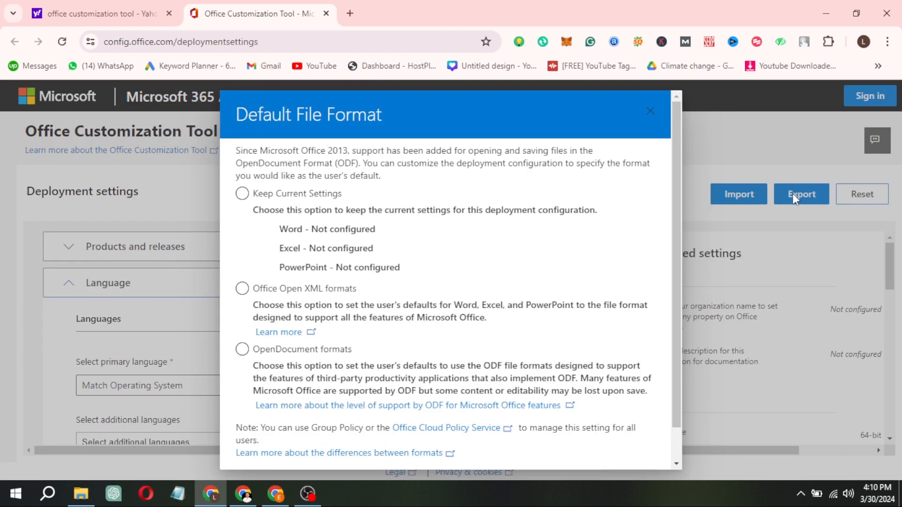
{"action": "left_click", "coordinate": [242, 288]}
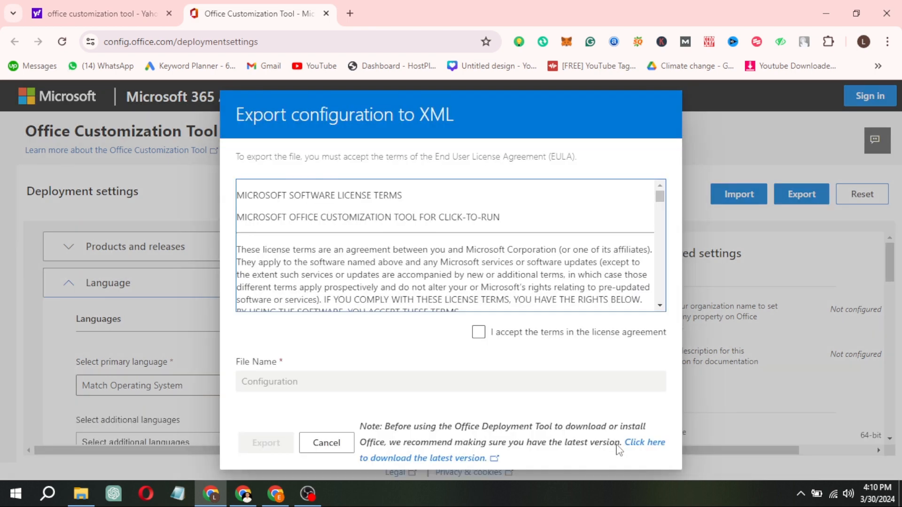
{"action": "left_click", "coordinate": [479, 333]}
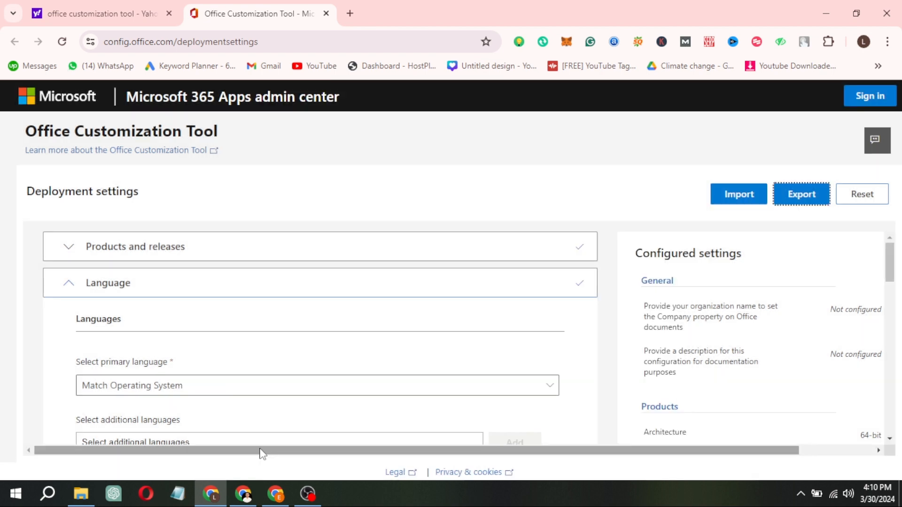
{"action": "left_click", "coordinate": [800, 193]}
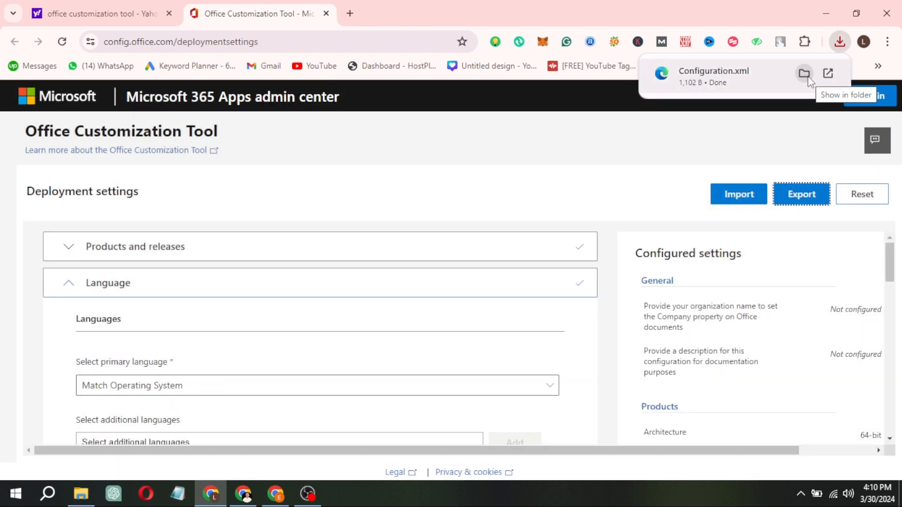
- Locate the downloaded Configuration.xml, then go to C:\MS Office Setup in File Explorer
{"action": "left_click", "coordinate": [803, 73]}
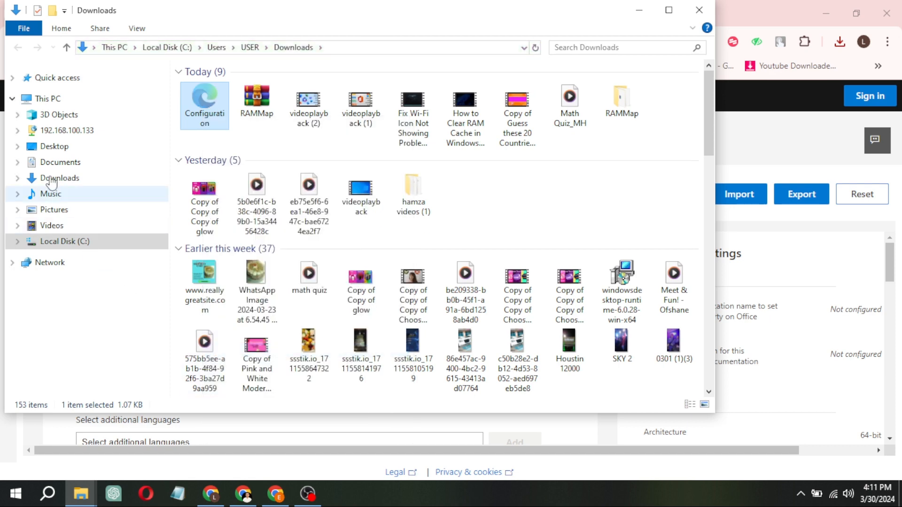
{"action": "left_click", "coordinate": [43, 99]}
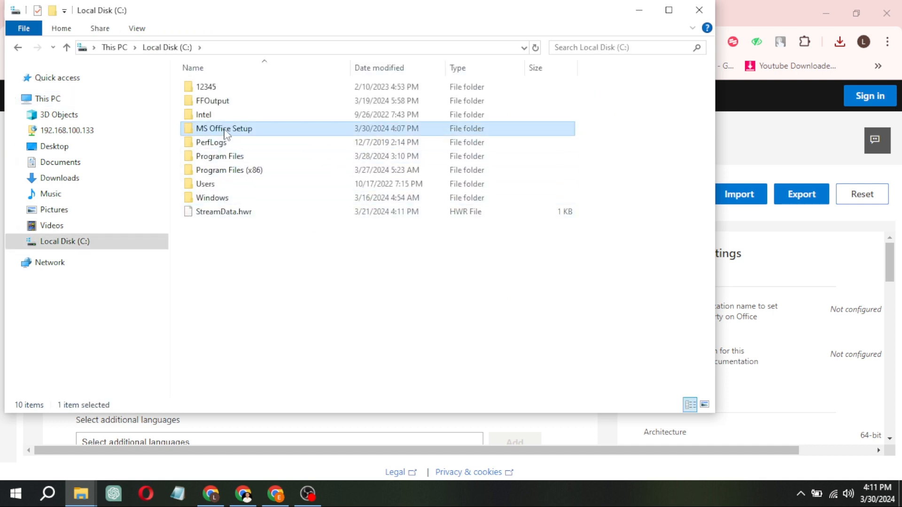
{"action": "double_click", "coordinate": [224, 129]}
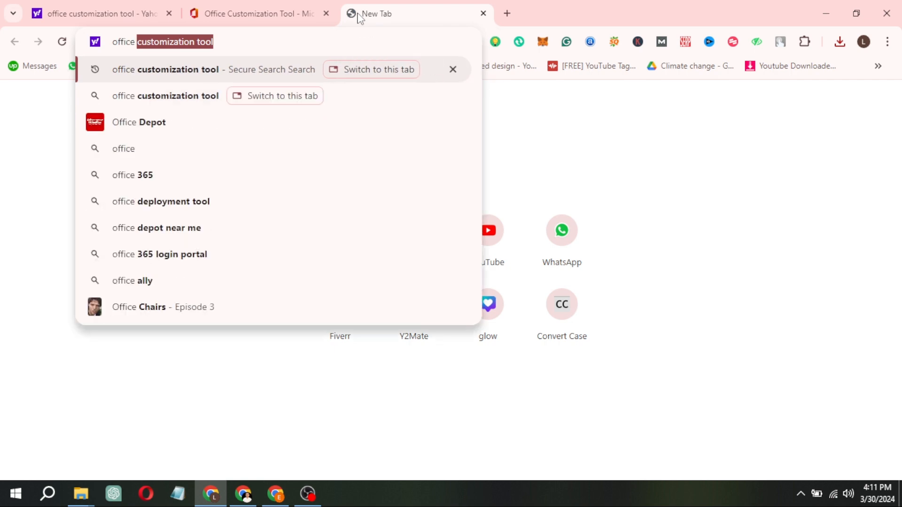
- Download the Office Deployment Tool from the Microsoft Download Center and show it in Downloads
{"action": "type", "text": "office deployment"}
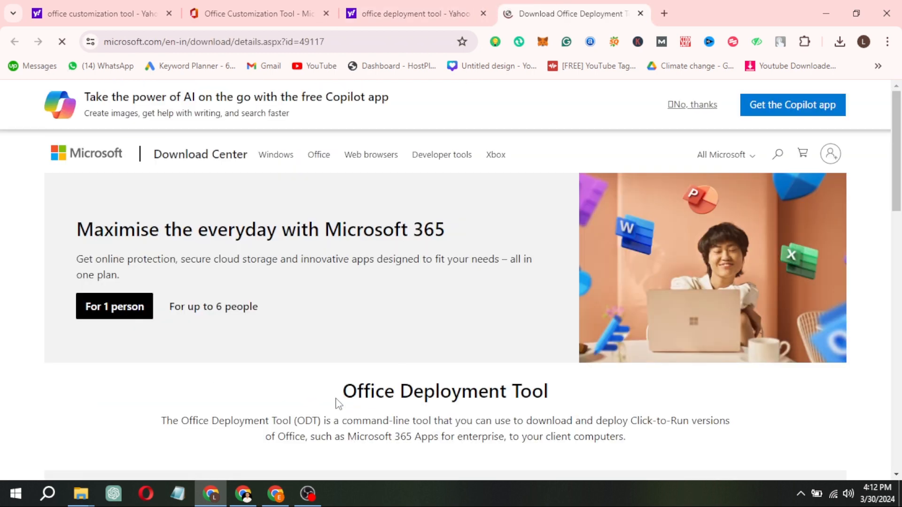
{"action": "scroll", "scroll_direction": "down", "scroll_amount": 3}
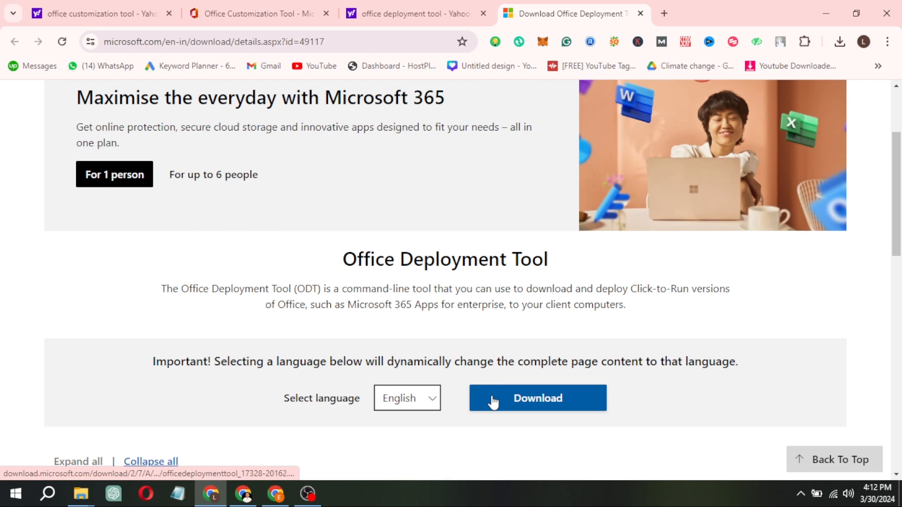
{"action": "left_click", "coordinate": [538, 398]}
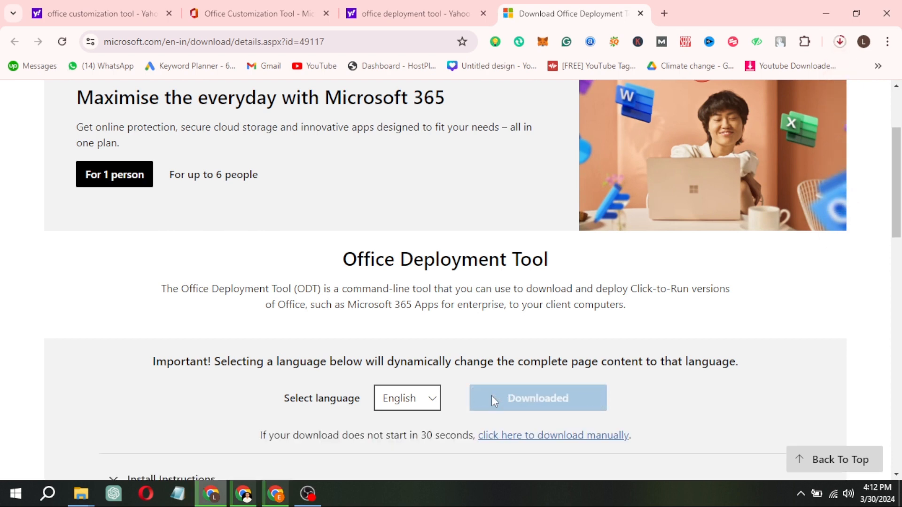
{"action": "left_click", "coordinate": [840, 41]}
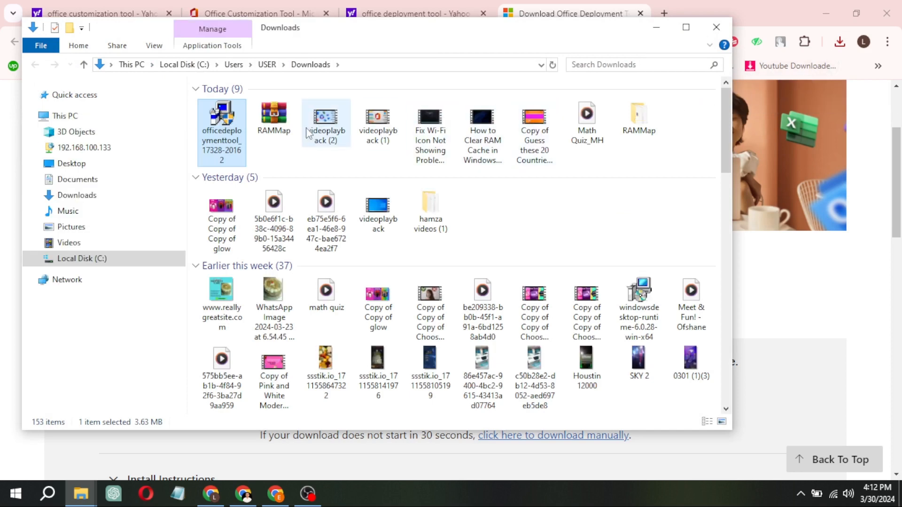
- Copy the Office Deployment Tool into the C:\MS Office Setup folder
{"action": "right_click", "coordinate": [221, 122]}
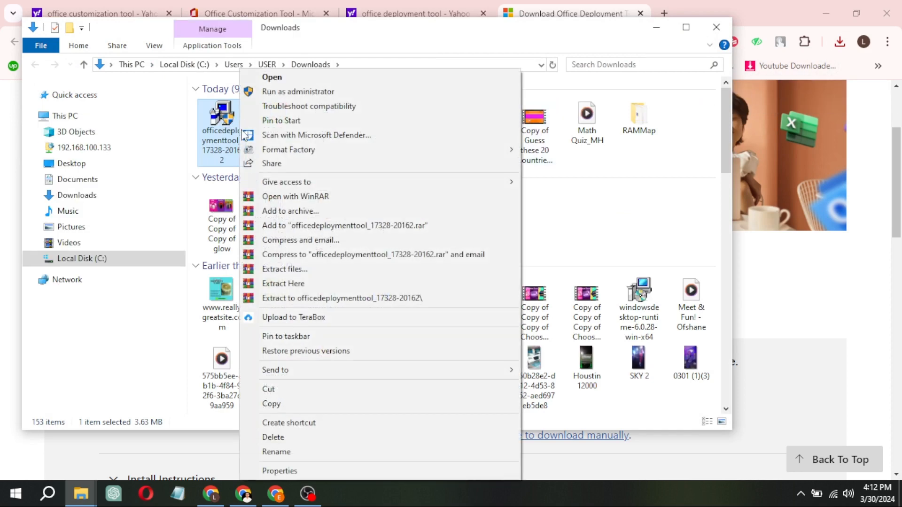
{"action": "left_click", "coordinate": [158, 319]}
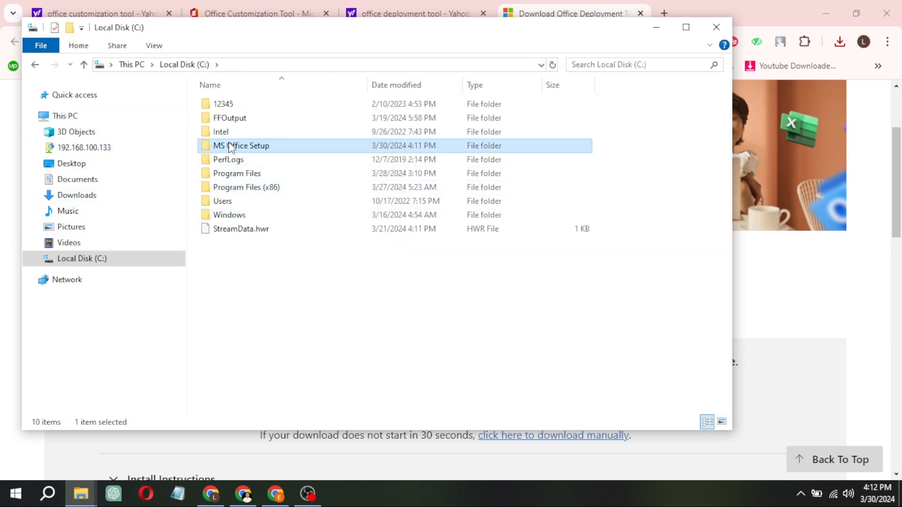
{"action": "double_click", "coordinate": [240, 145]}
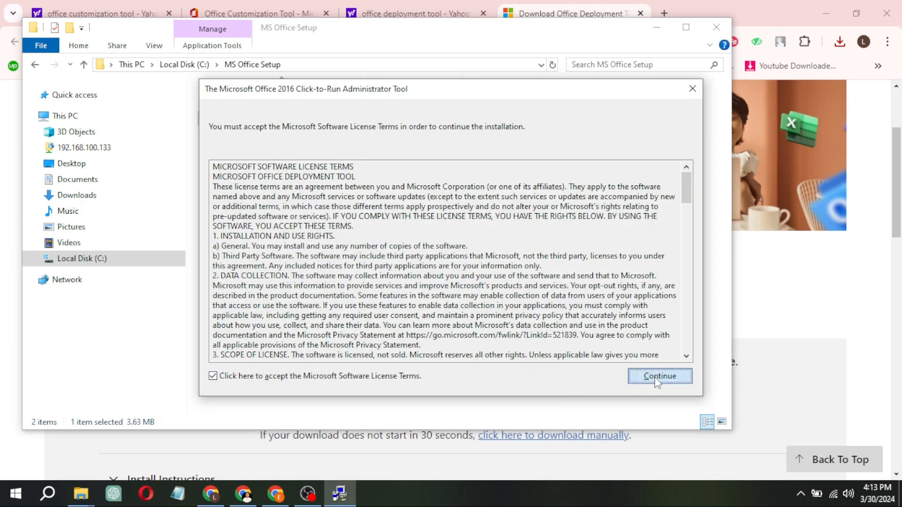
- Run the tool, accept the license and extract its setup files into MS Office Setup
{"action": "left_click", "coordinate": [660, 375]}
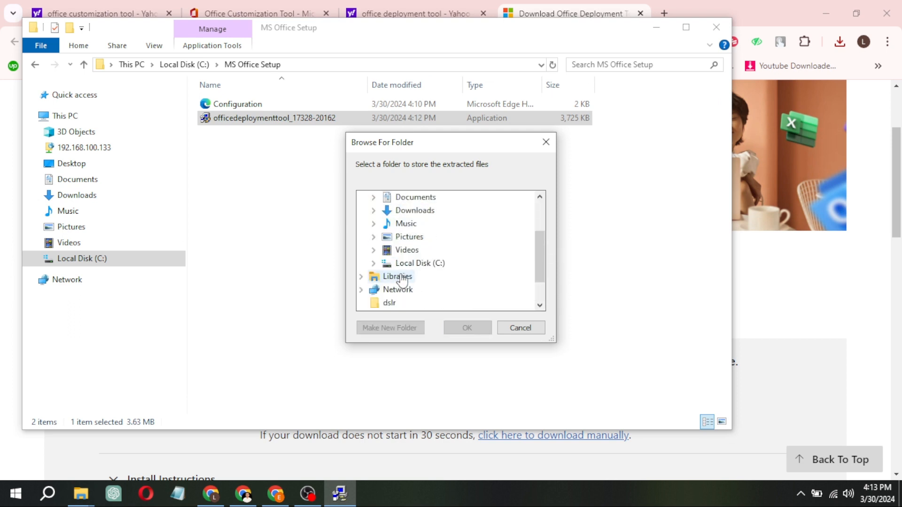
{"action": "left_click", "coordinate": [430, 250]}
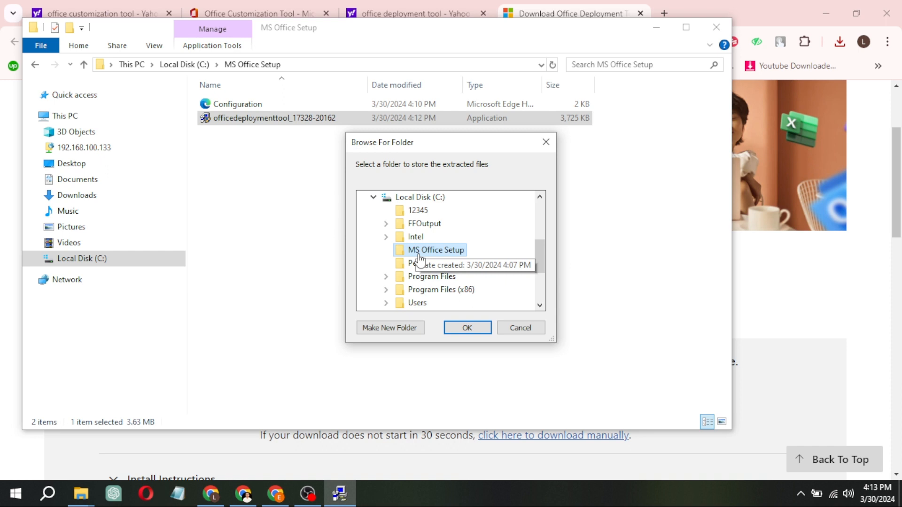
{"action": "left_click", "coordinate": [467, 327]}
{"action": "type", "text": "cmd"}
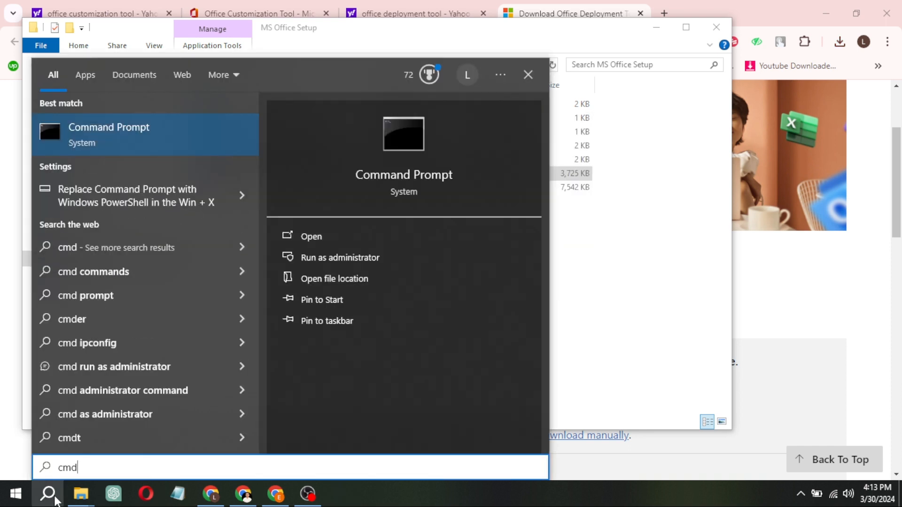
{"action": "mouse_move", "coordinate": [307, 264]}
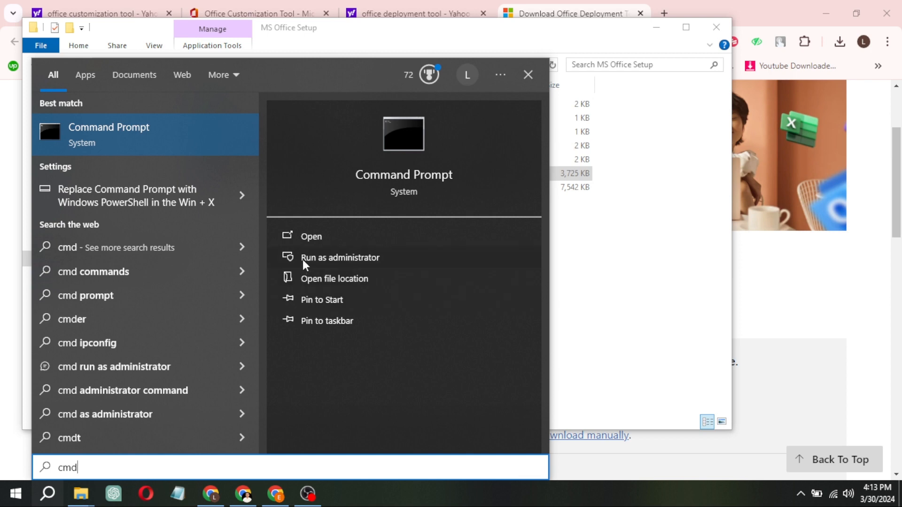
- Launch Command Prompt as administrator from Windows Search
{"action": "left_click", "coordinate": [341, 257]}
{"action": "type", "text": "cd"}
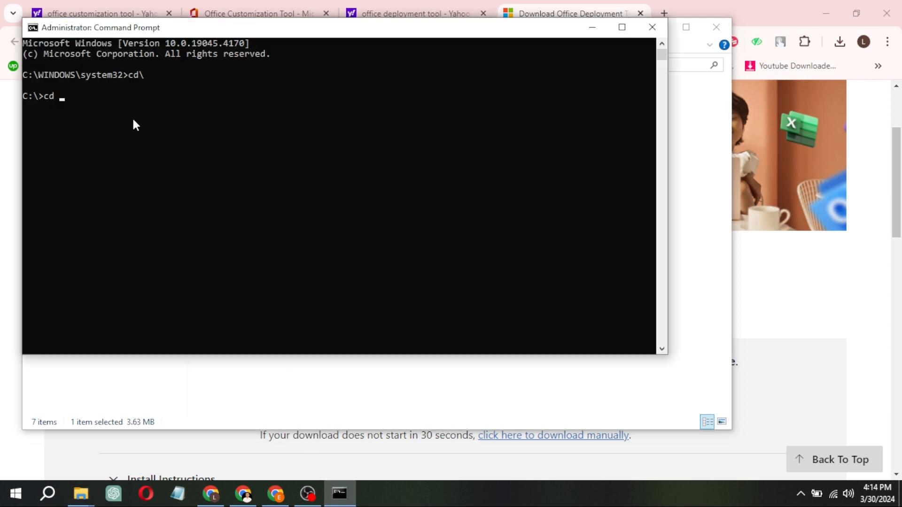
- Change to C:\MS Office Setup and run setup.exe /configure Configuration.xml
{"action": "type", "text": "C:\\MS Office Setup"}
{"action": "type", "text": "setup.exe /conf"}
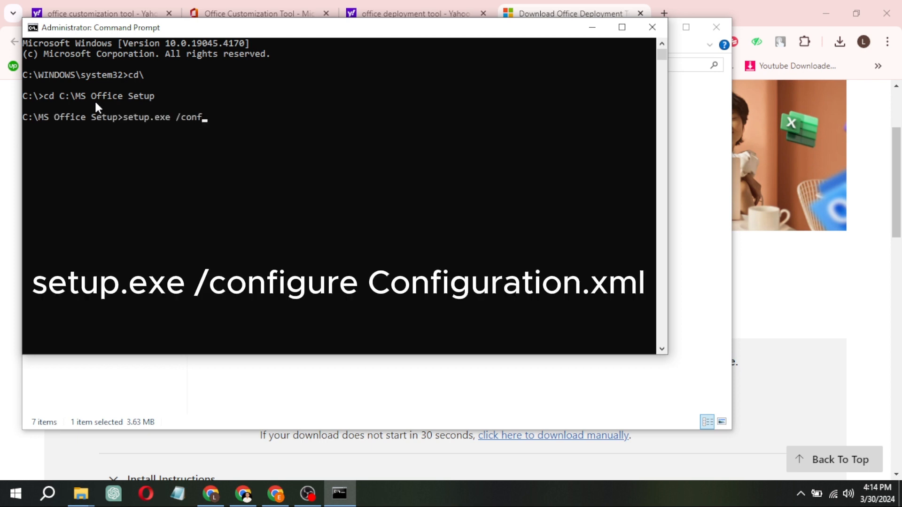
{"action": "type", "text": "igure"}
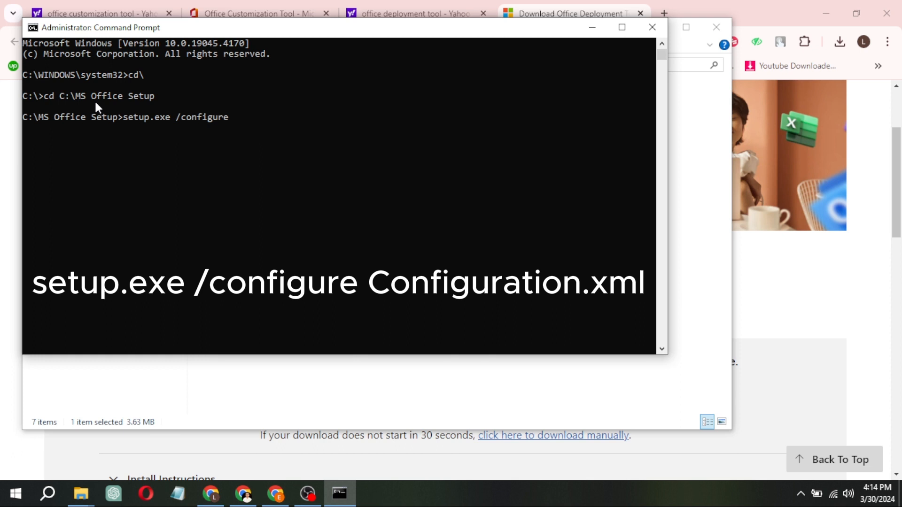
{"action": "type", "text": "Configuration."}
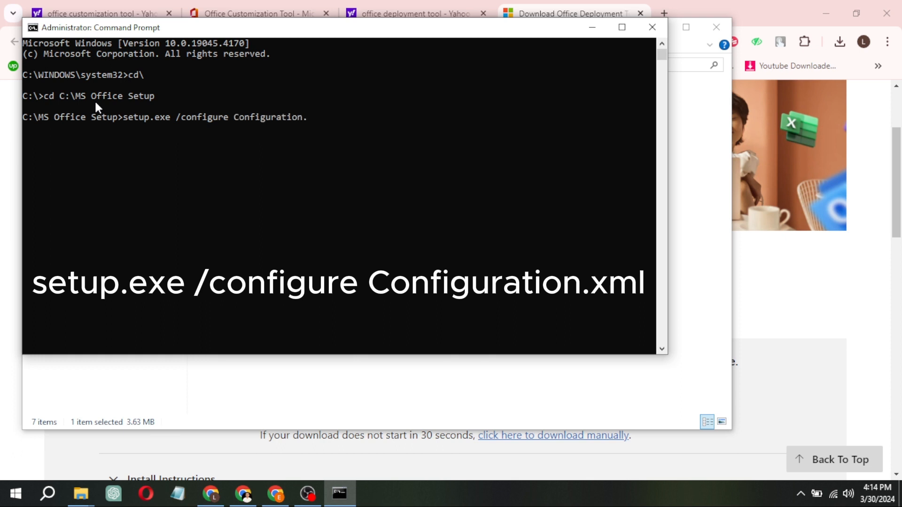
{"action": "key", "text": "Enter"}
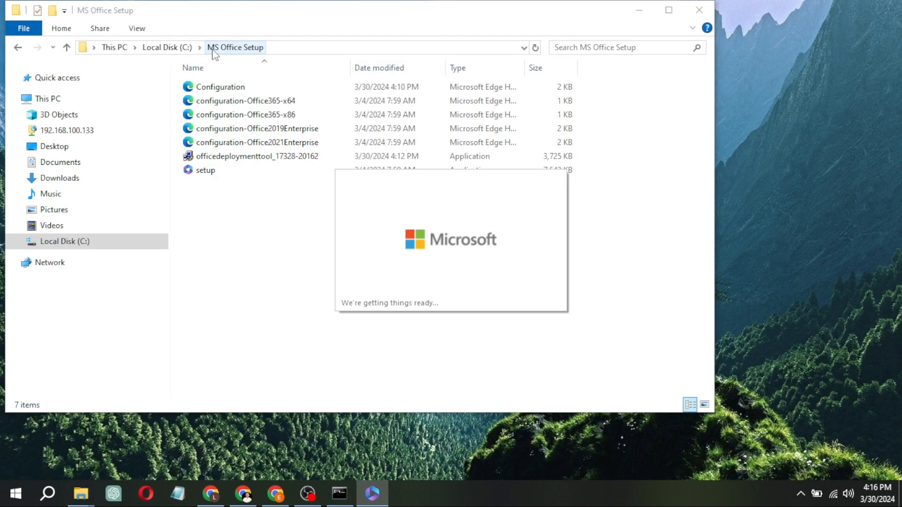
- Attempt to delete the MS Office Setup folder, hitting the Folder In Use warning
{"action": "right_click", "coordinate": [214, 51]}
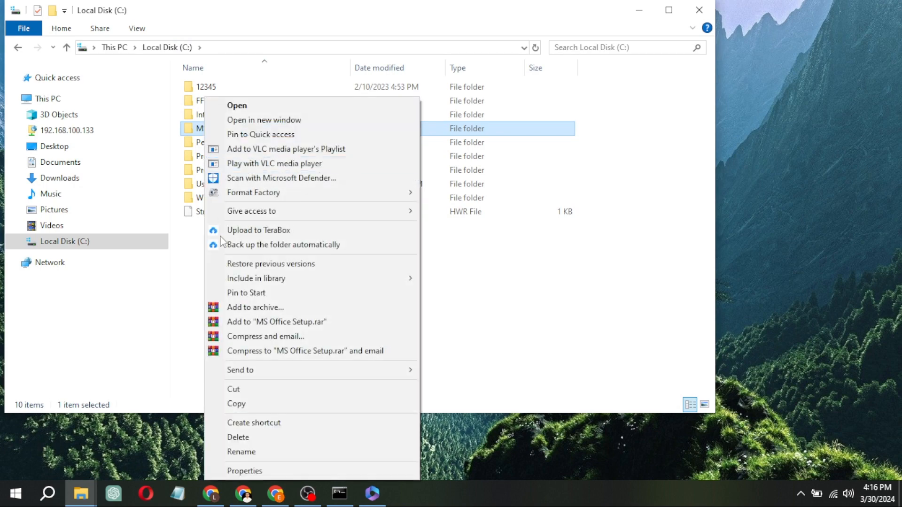
{"action": "left_click", "coordinate": [237, 437]}
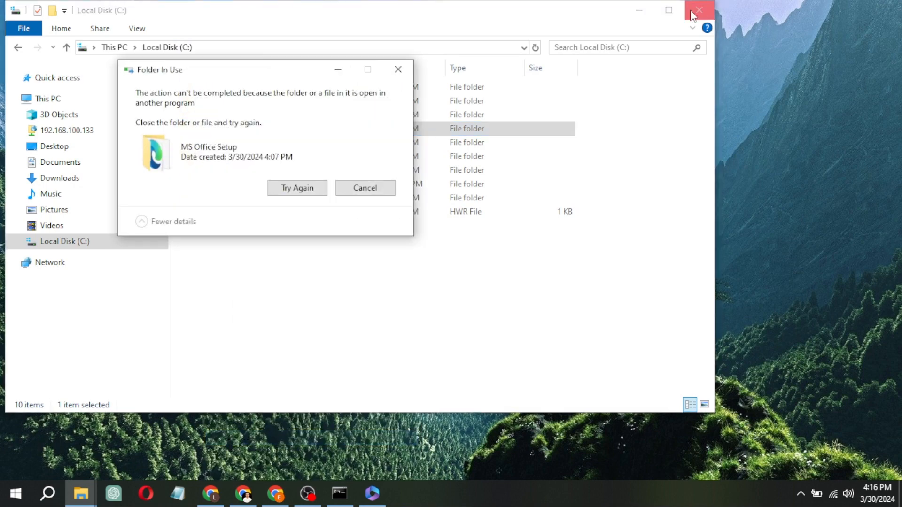